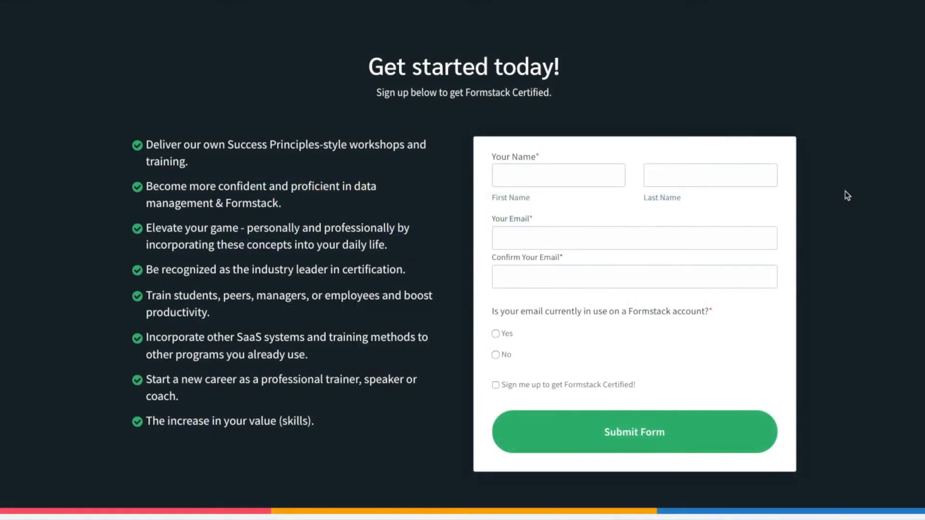
# Step: Sign up as lacey, answering No to having a Formstack account and opting into certification
pyautogui.write('lacey')
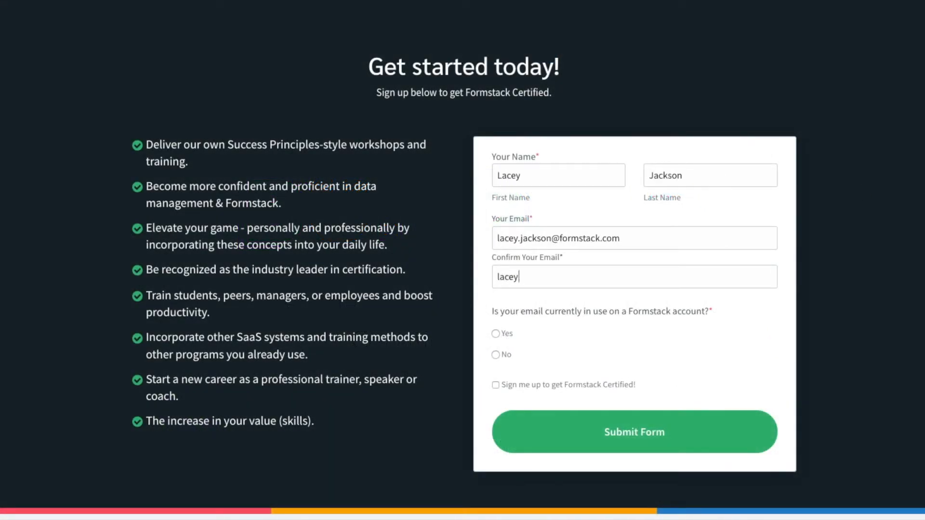
pyautogui.click(495, 355)
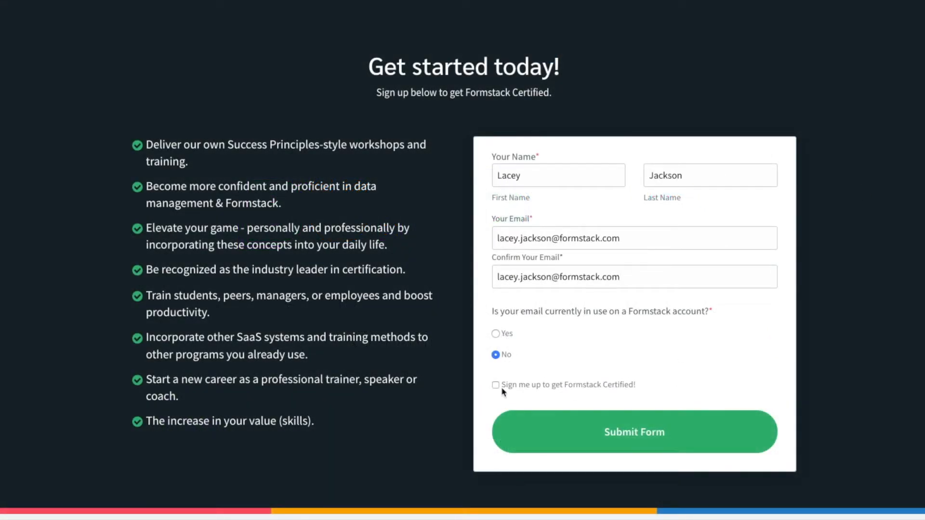
pyautogui.click(634, 431)
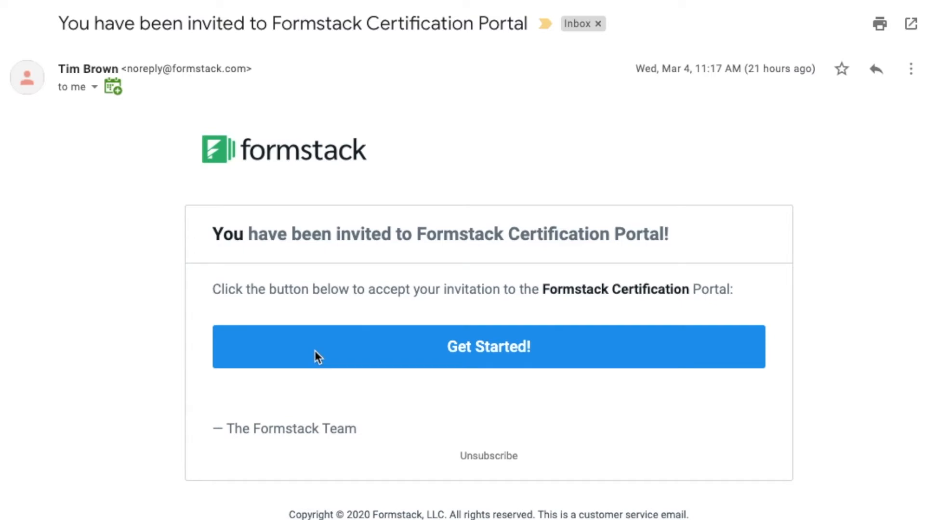
pyautogui.click(487, 347)
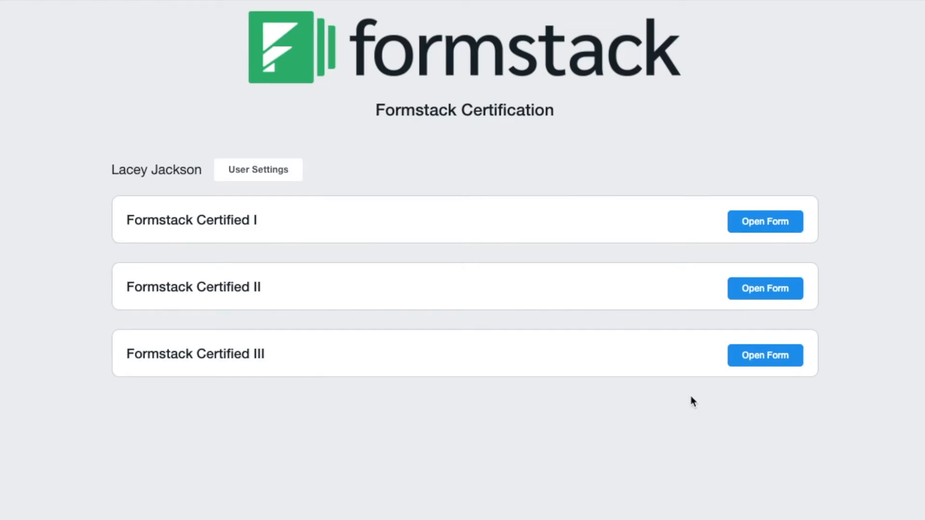
pyautogui.moveTo(899, 216)
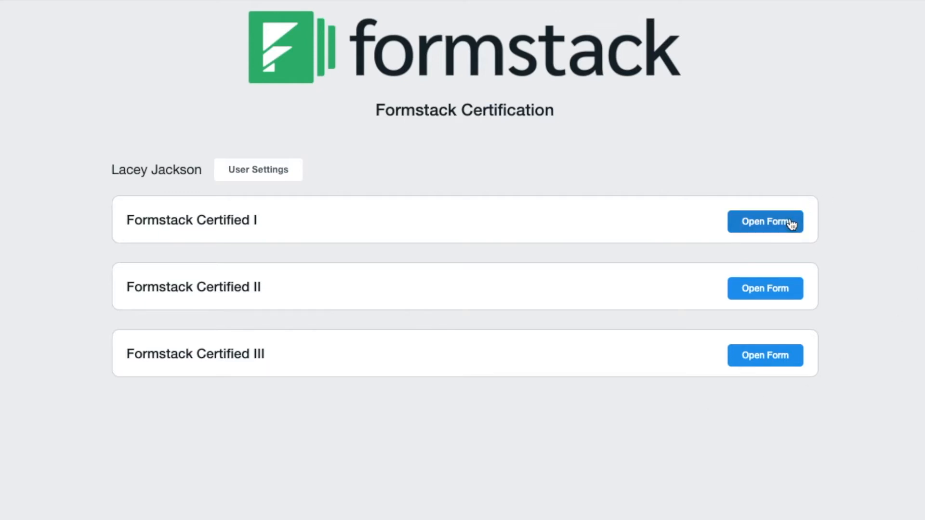
pyautogui.click(765, 221)
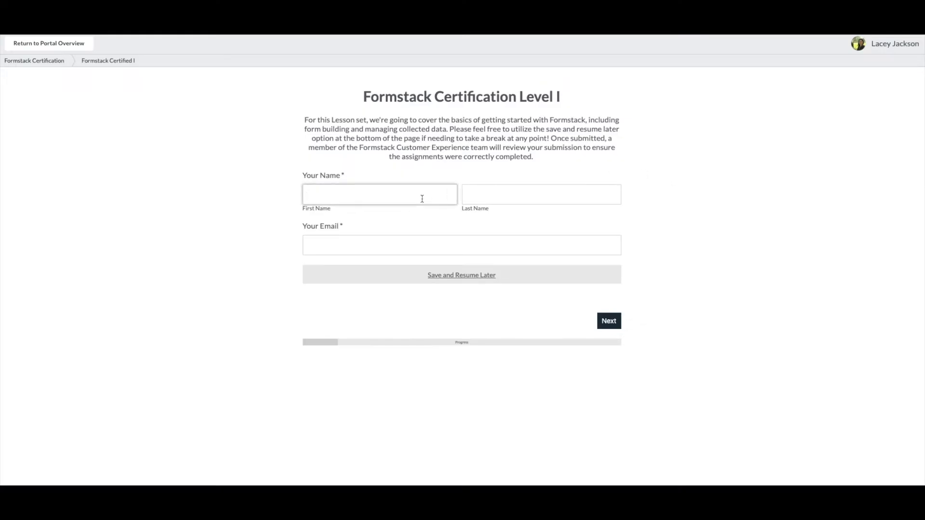
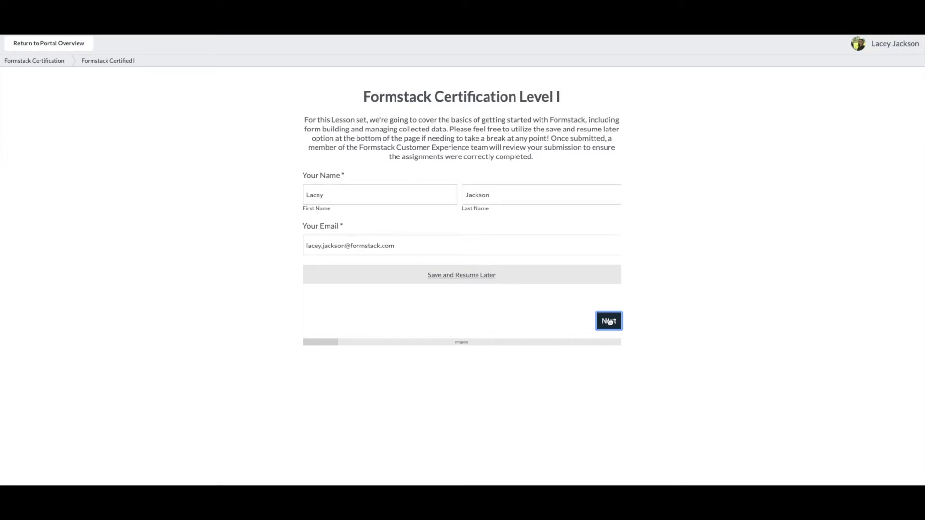
# Step: Advance to the Form Builder Basics assignment and go to the dashboard
pyautogui.click(608, 320)
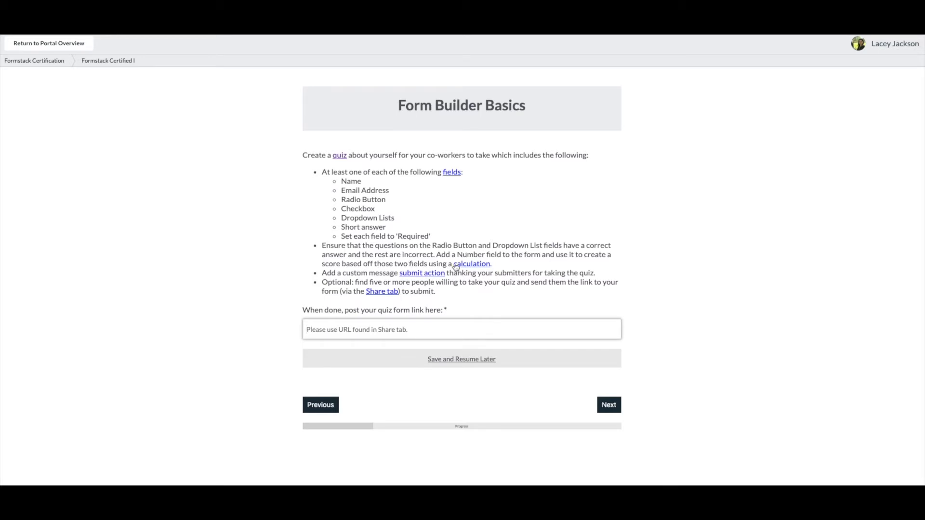
pyautogui.click(472, 263)
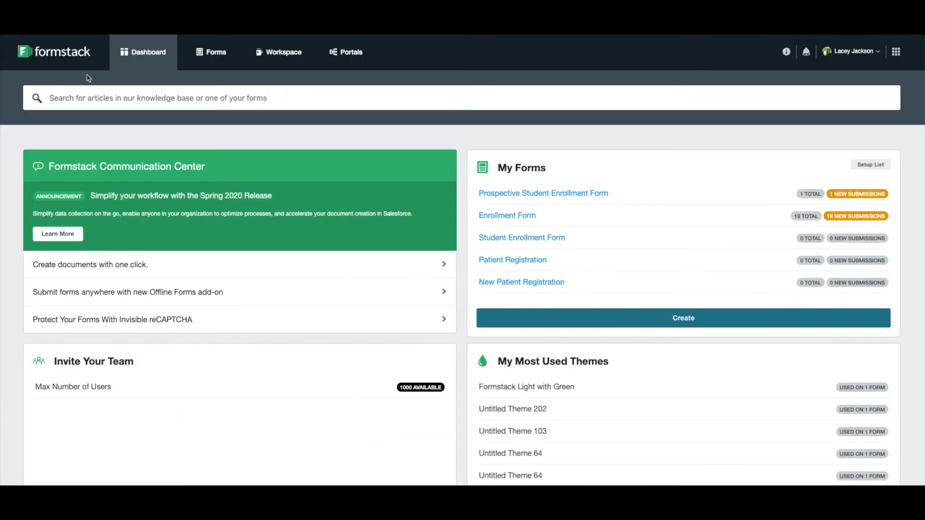
# Step: Start a new standard form from the Forms list
pyautogui.click(215, 52)
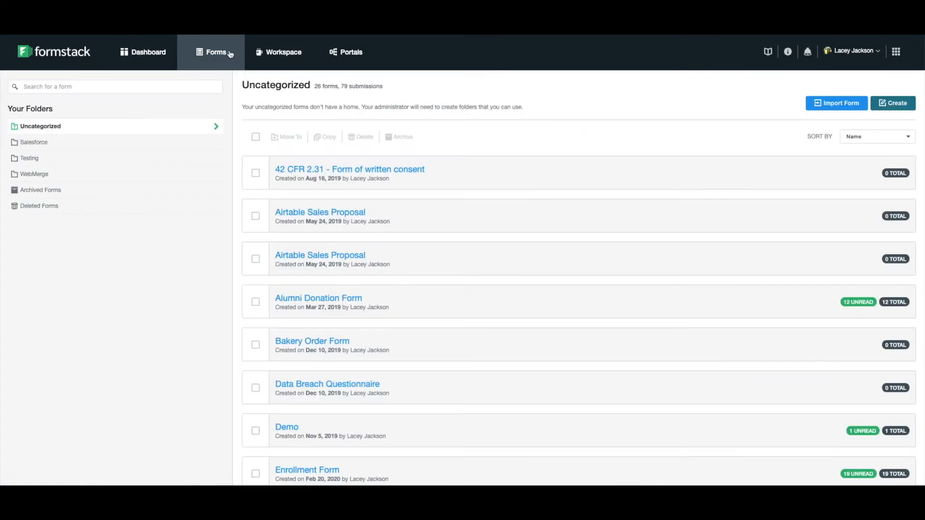
pyautogui.click(892, 102)
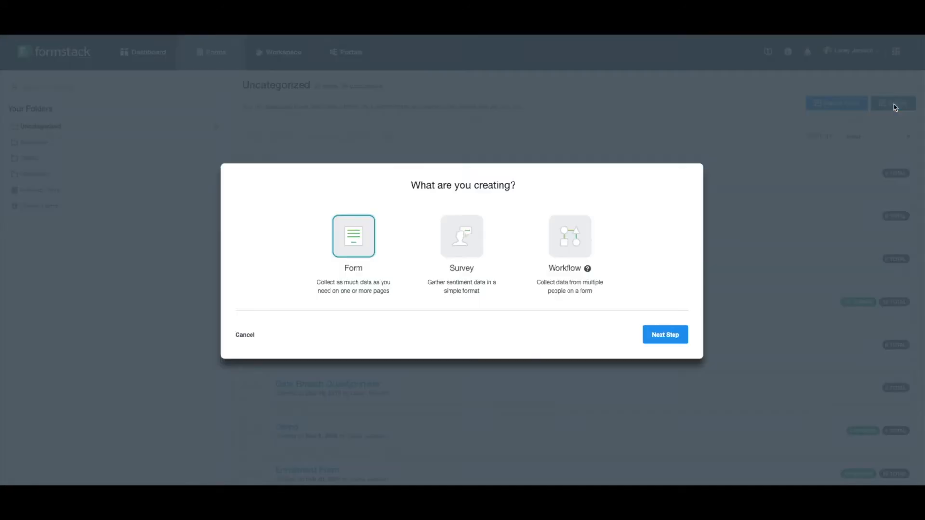
pyautogui.click(664, 335)
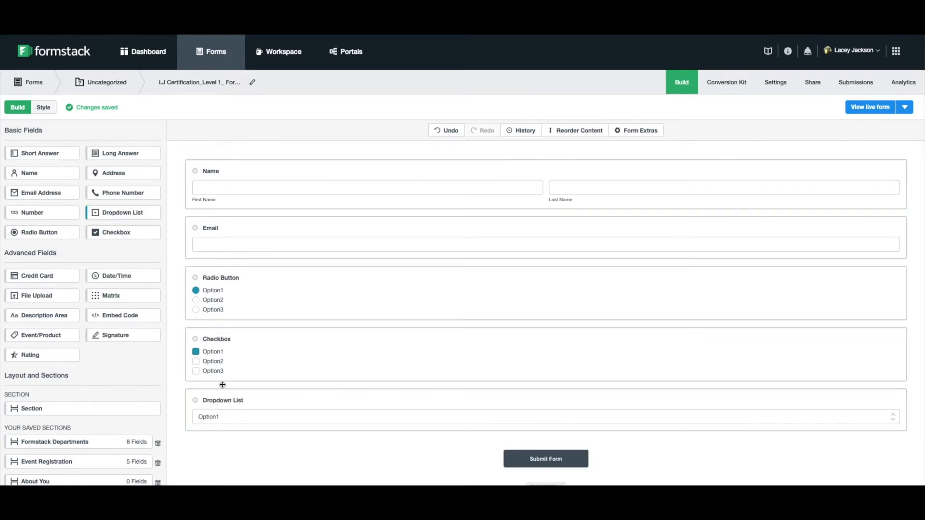
# Step: Select the computer-mouse speed question and open its Advanced Options Editor
pyautogui.click(196, 282)
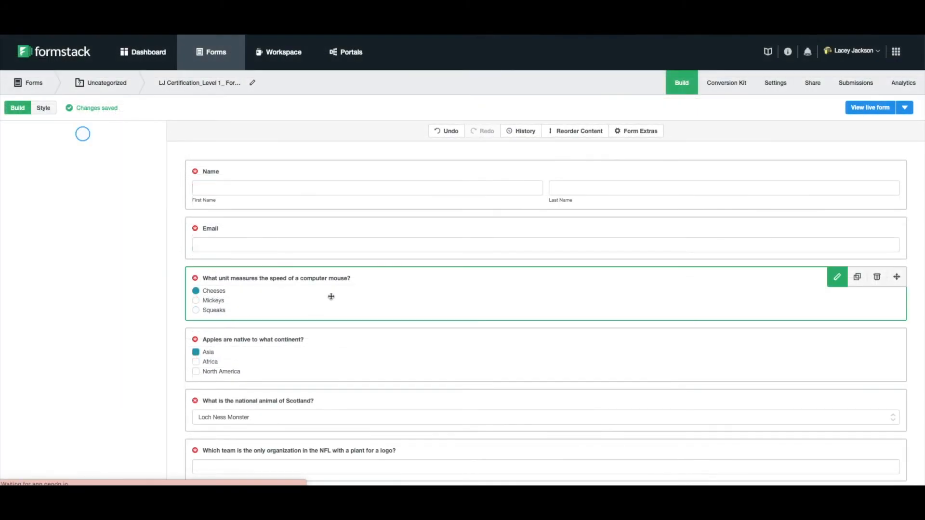
pyautogui.click(836, 276)
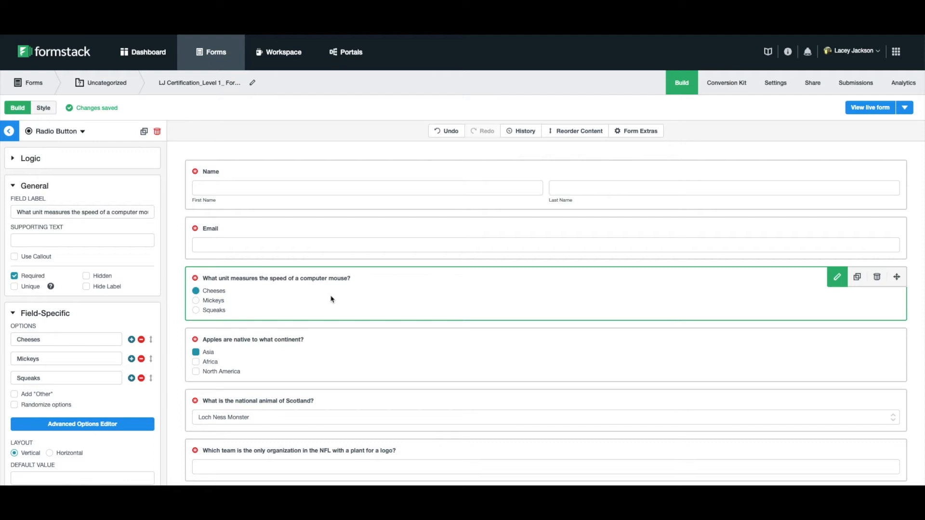
pyautogui.moveTo(219, 304)
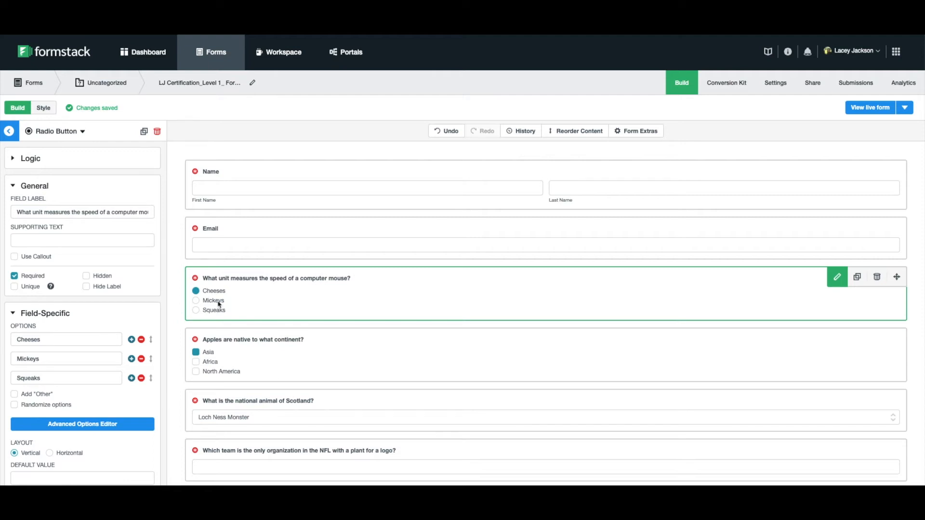
pyautogui.click(82, 423)
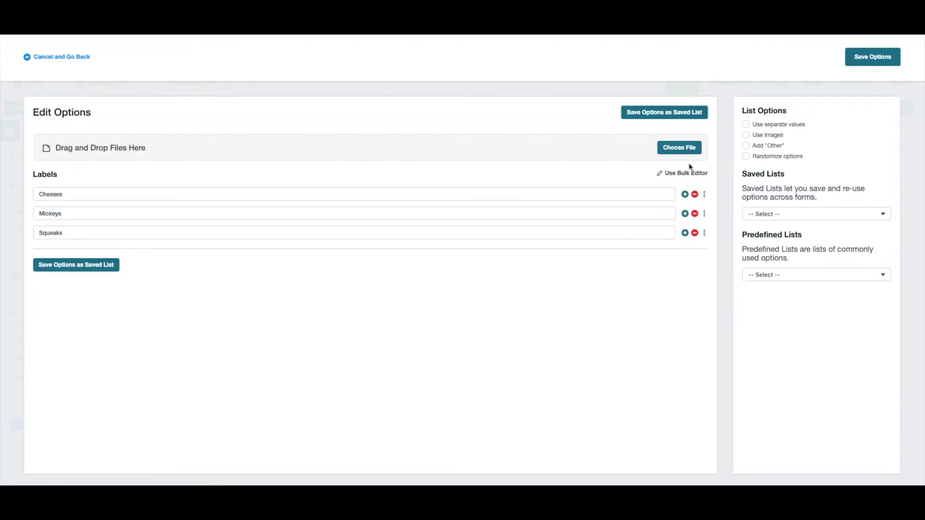
# Step: Enable separate option values, score Mickeys 1 and the others 0, and save
pyautogui.click(746, 124)
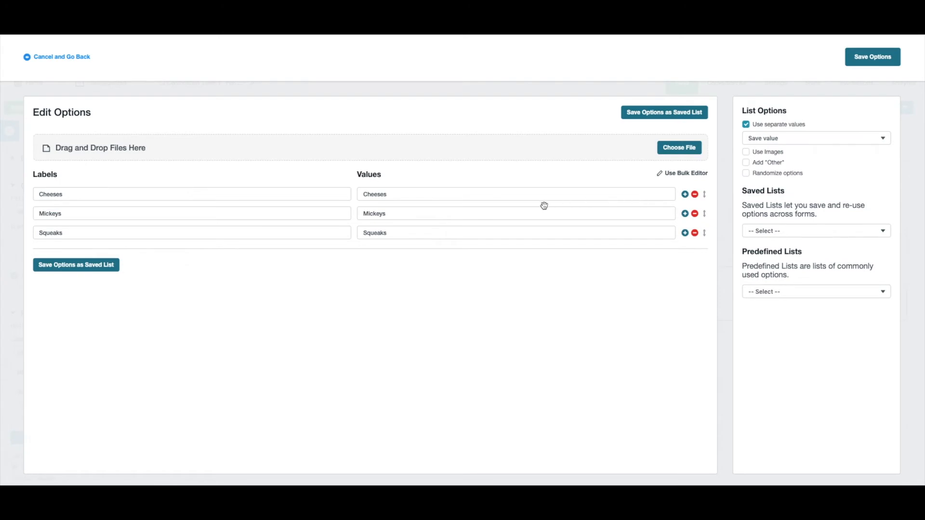
pyautogui.doubleClick(375, 194)
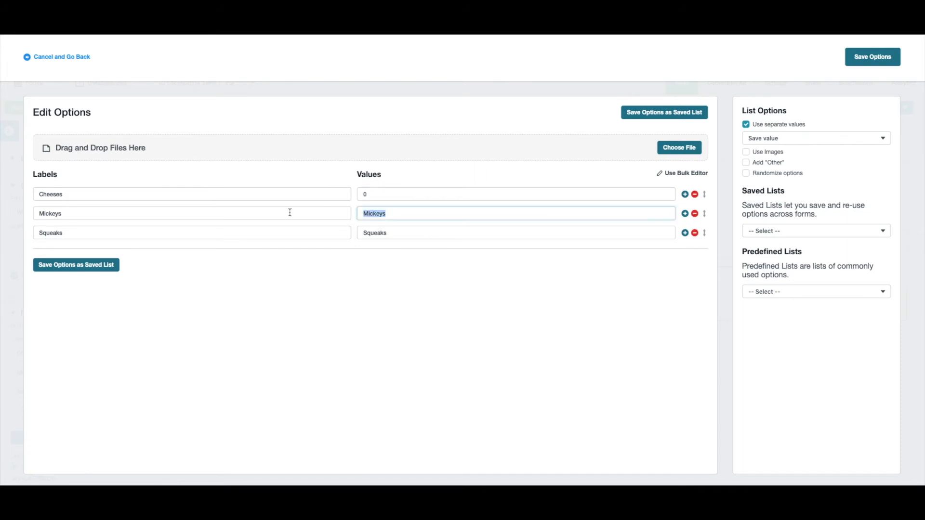
pyautogui.write('1')
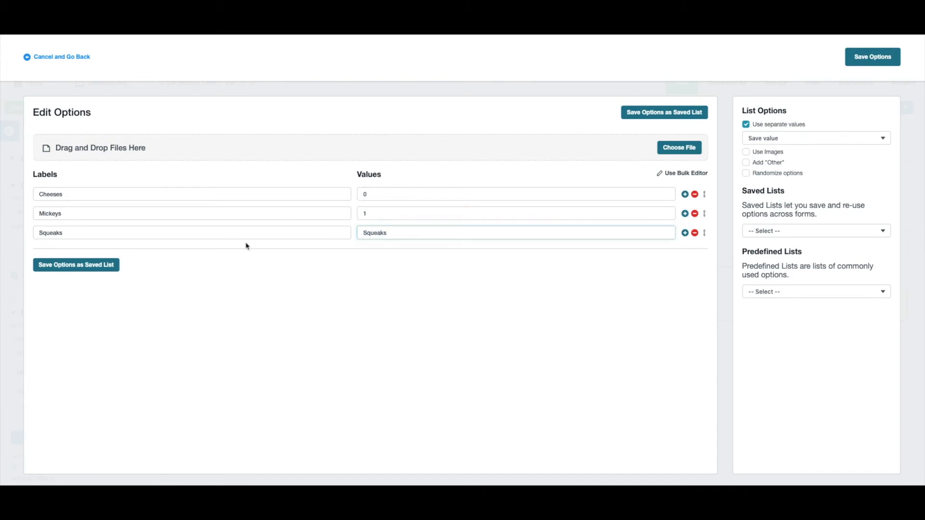
pyautogui.write('0.0')
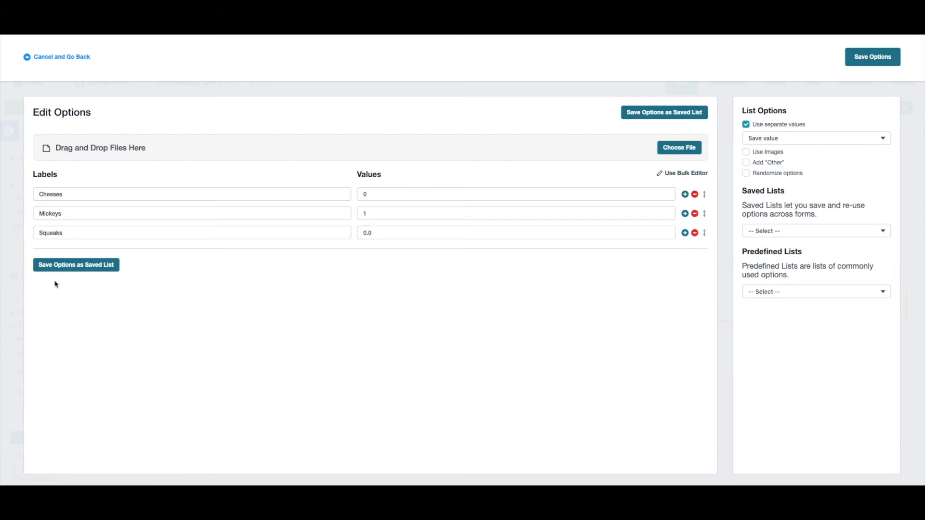
pyautogui.click(663, 112)
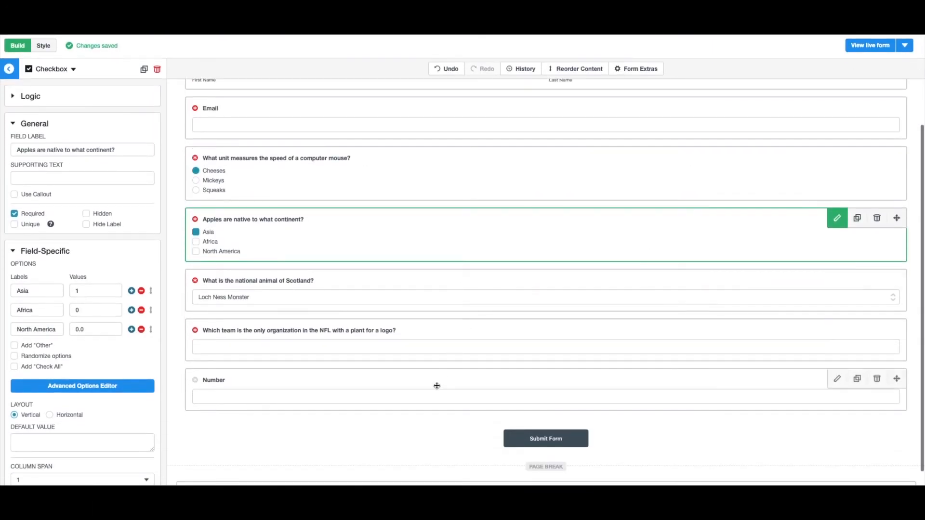
# Step: Rename the Number field Total Score and add the quiz questions to its calculation
pyautogui.click(214, 381)
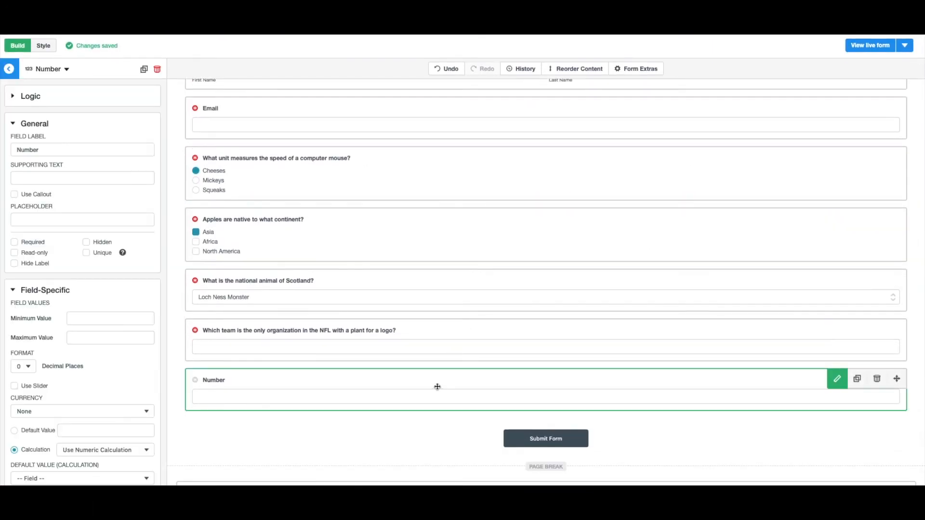
pyautogui.write('Total Score')
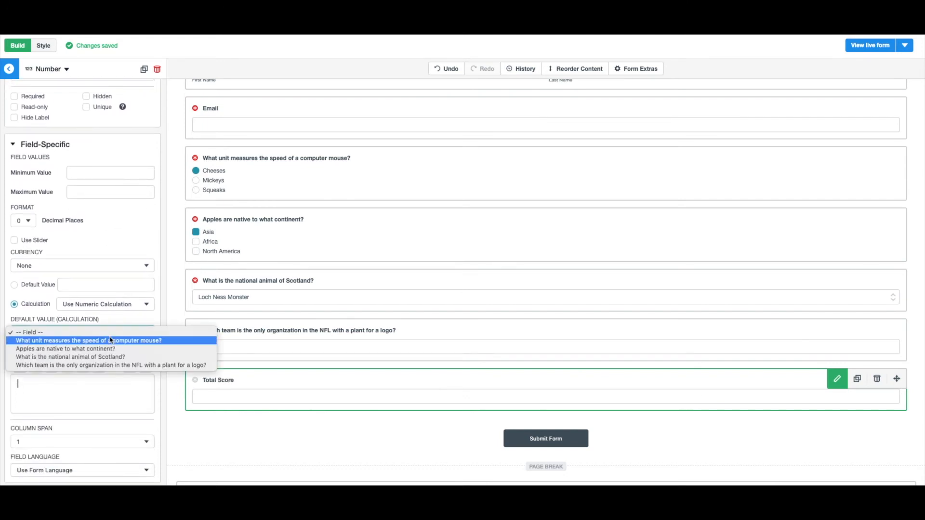
pyautogui.click(89, 341)
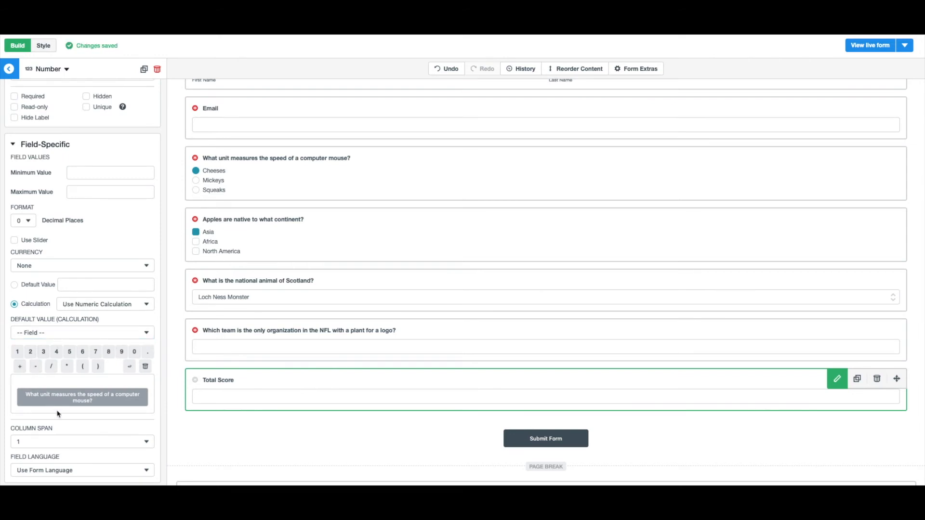
pyautogui.click(82, 332)
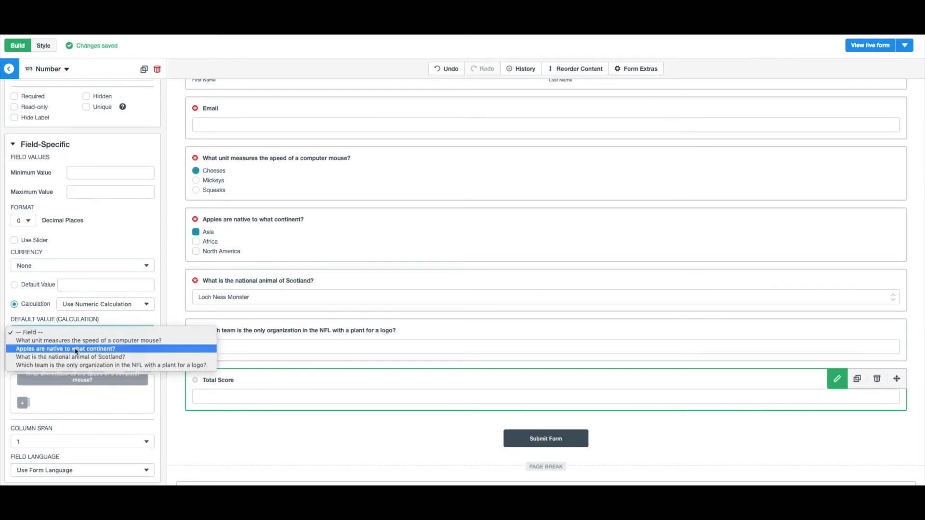
pyautogui.click(64, 349)
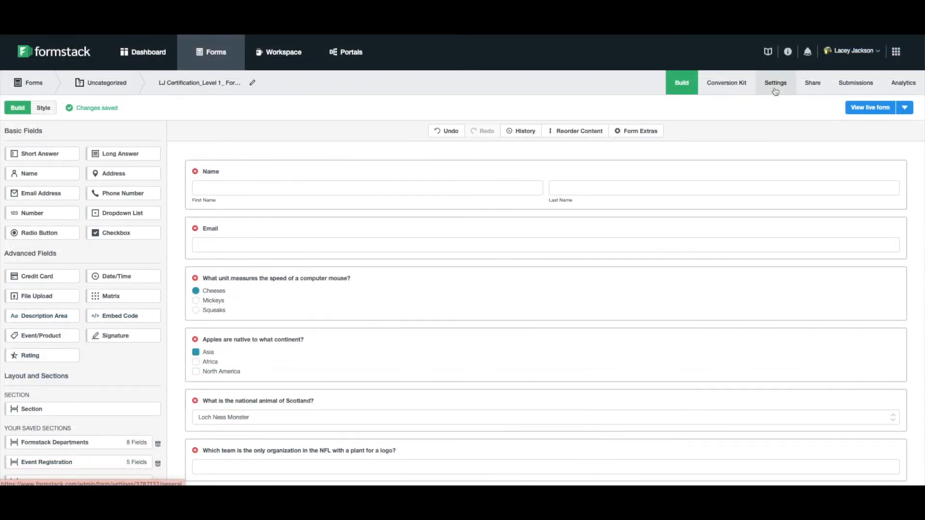
# Step: Add a custom submission message under Settings > Welcome & Submission Message
pyautogui.click(775, 82)
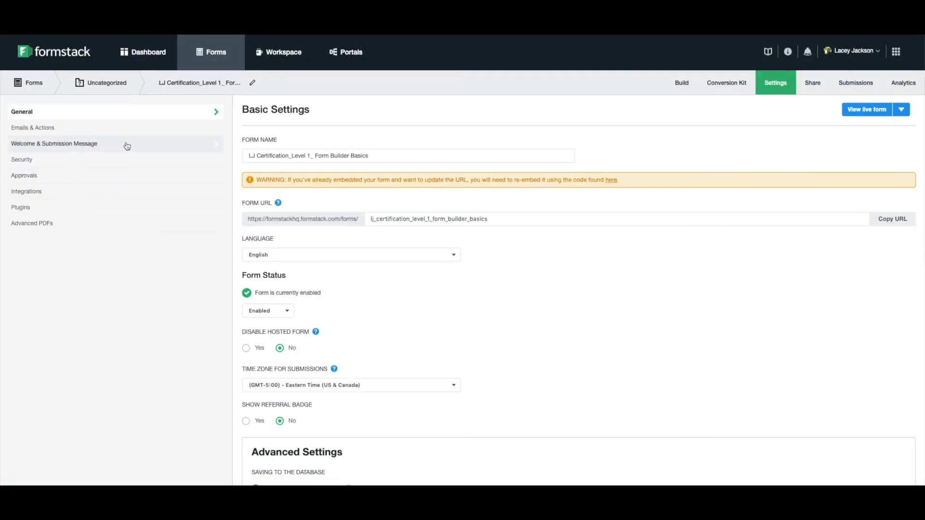
pyautogui.click(54, 143)
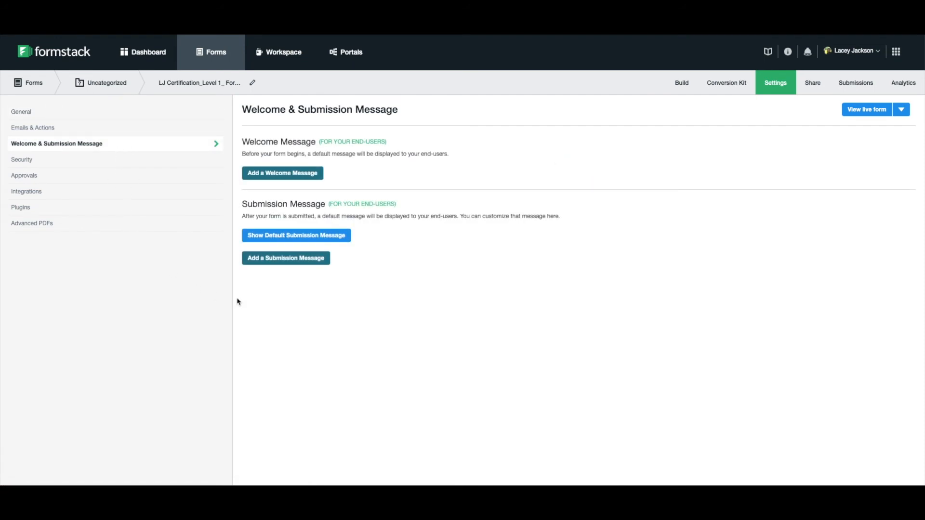
pyautogui.click(284, 257)
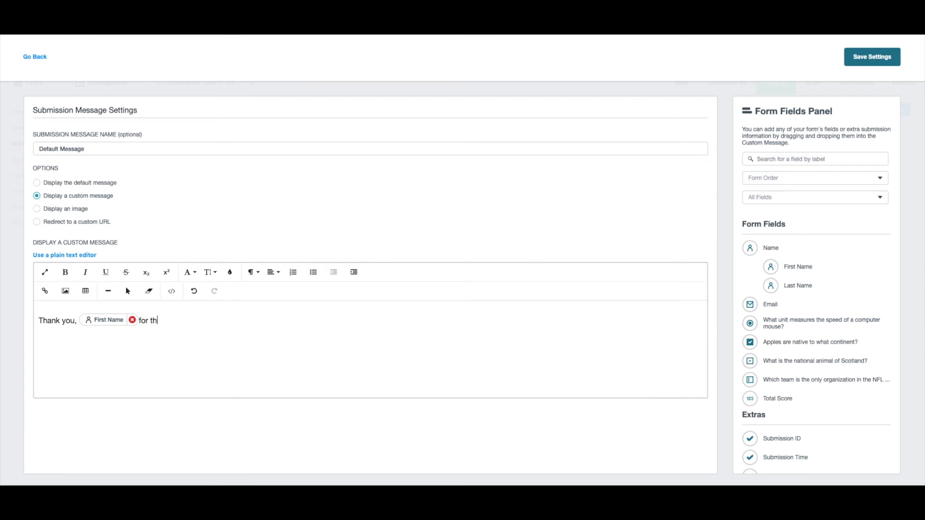
pyautogui.click(65, 291)
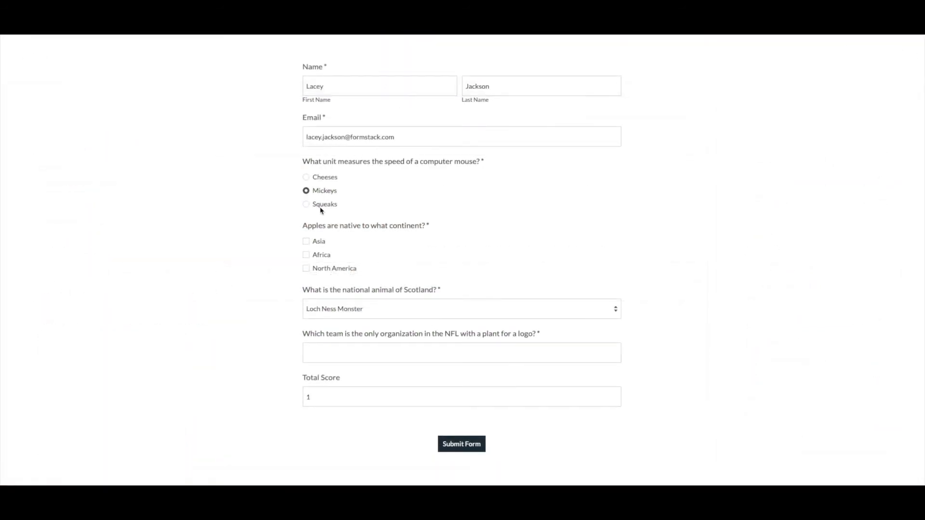
# Step: Submit the quiz link and advance past the event registration tasks
pyautogui.click(462, 444)
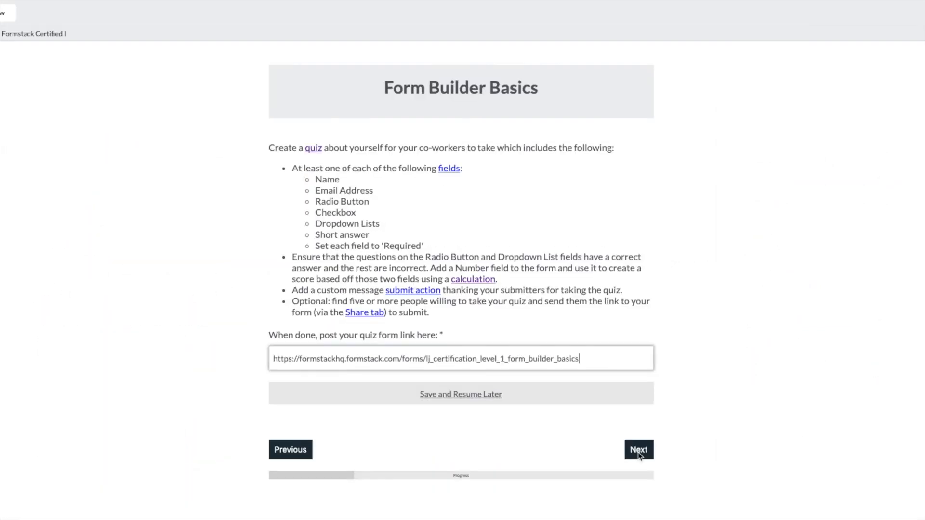
pyautogui.click(638, 449)
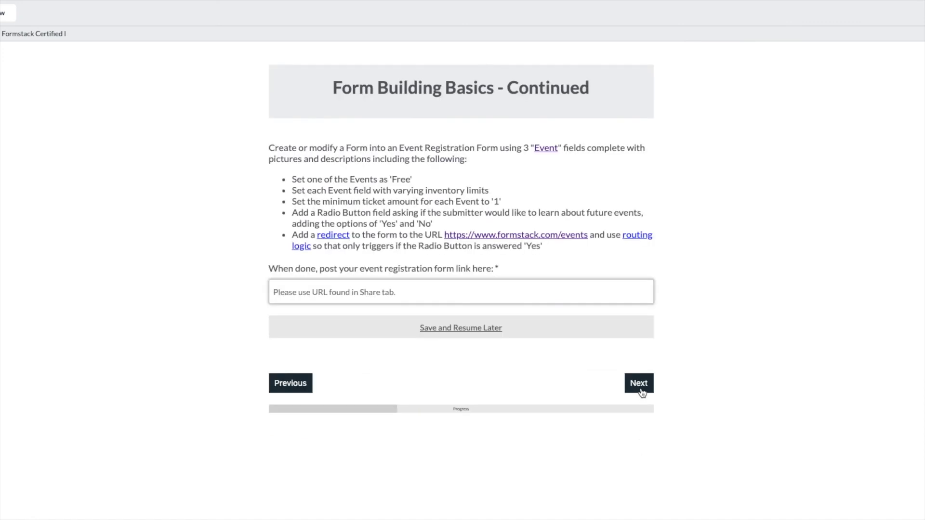
pyautogui.click(460, 292)
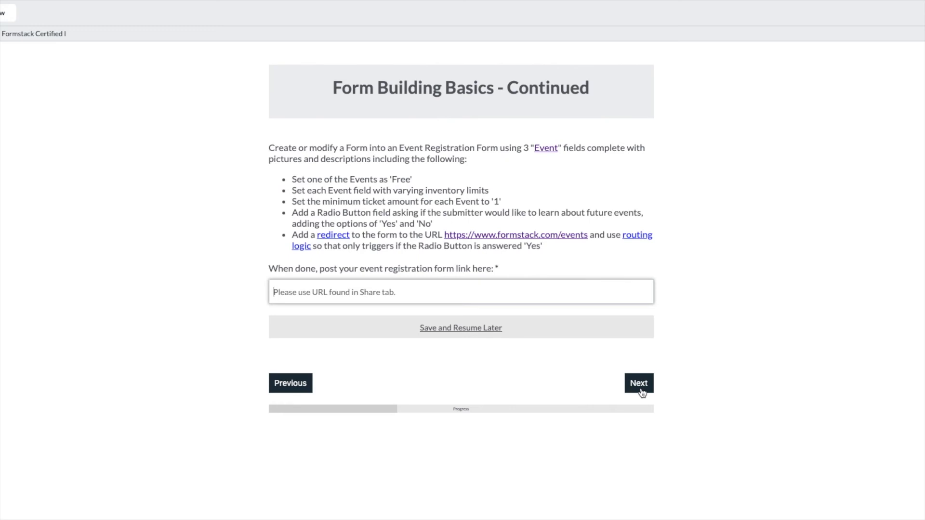
pyautogui.click(638, 383)
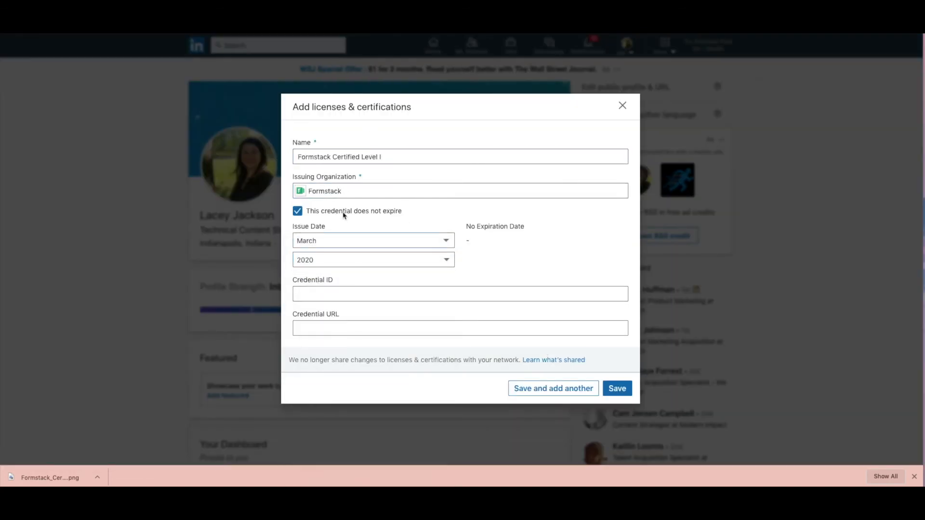
# Step: Save the Formstack Certified Level I certification and scroll to Licenses & Certifications
pyautogui.click(617, 389)
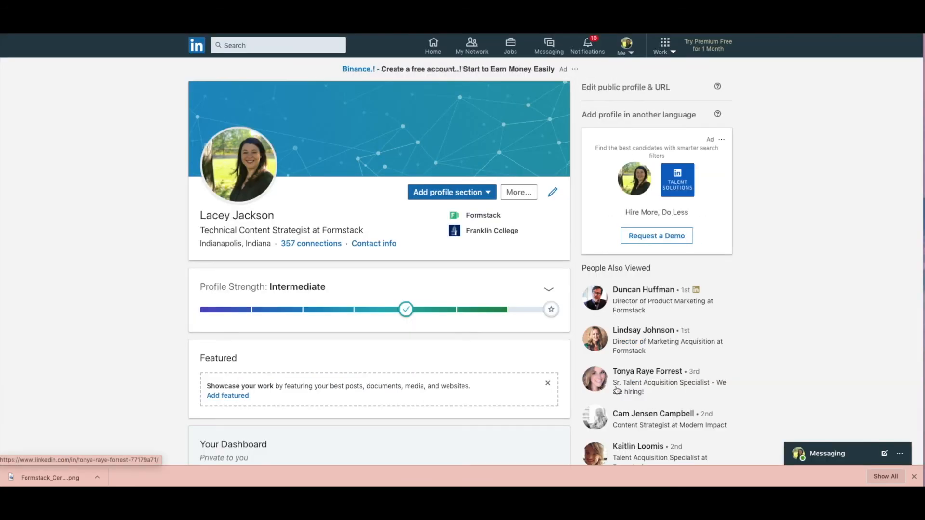
pyautogui.scroll(-3)
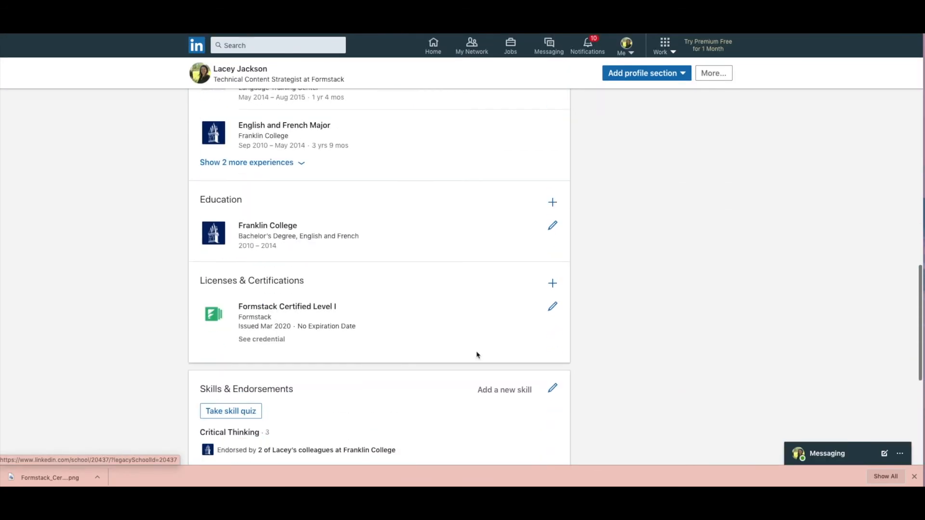